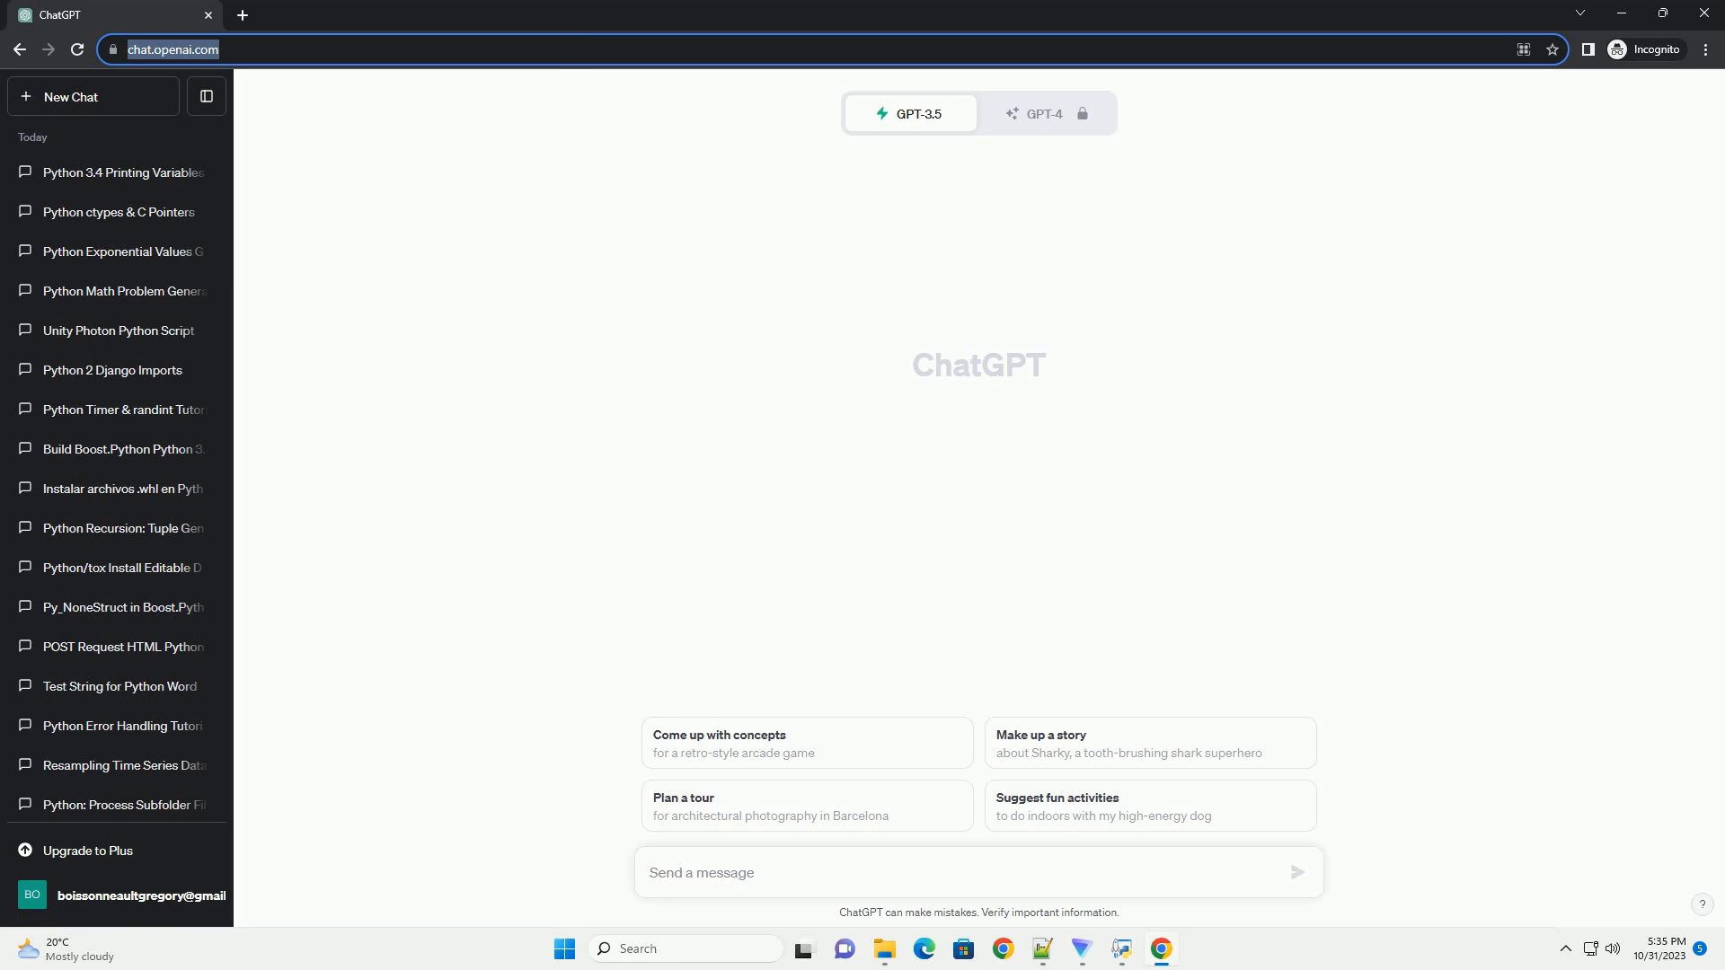
# - Ask ChatGPT for a tutorial with code on rejecting zero values in Python Field Calc minimum lists
pyautogui.click(1296, 872)
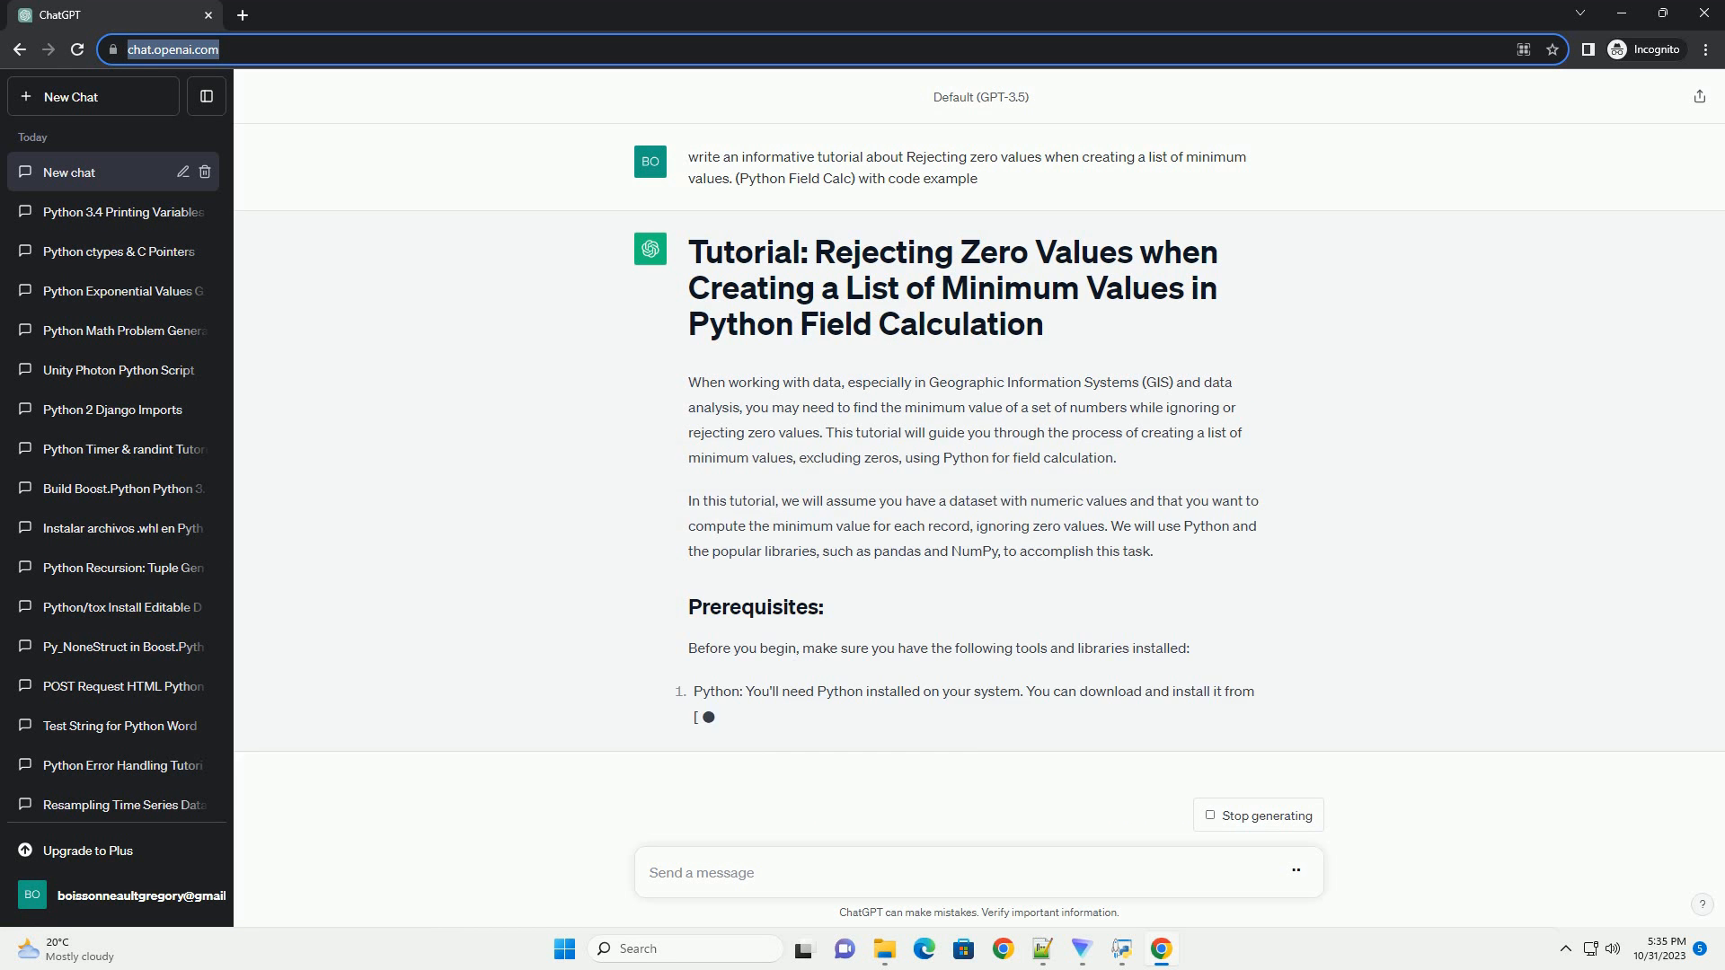
# - Scroll through the generating response's install steps, pandas code example, breakdown and conclusion
pyautogui.scroll(-3)
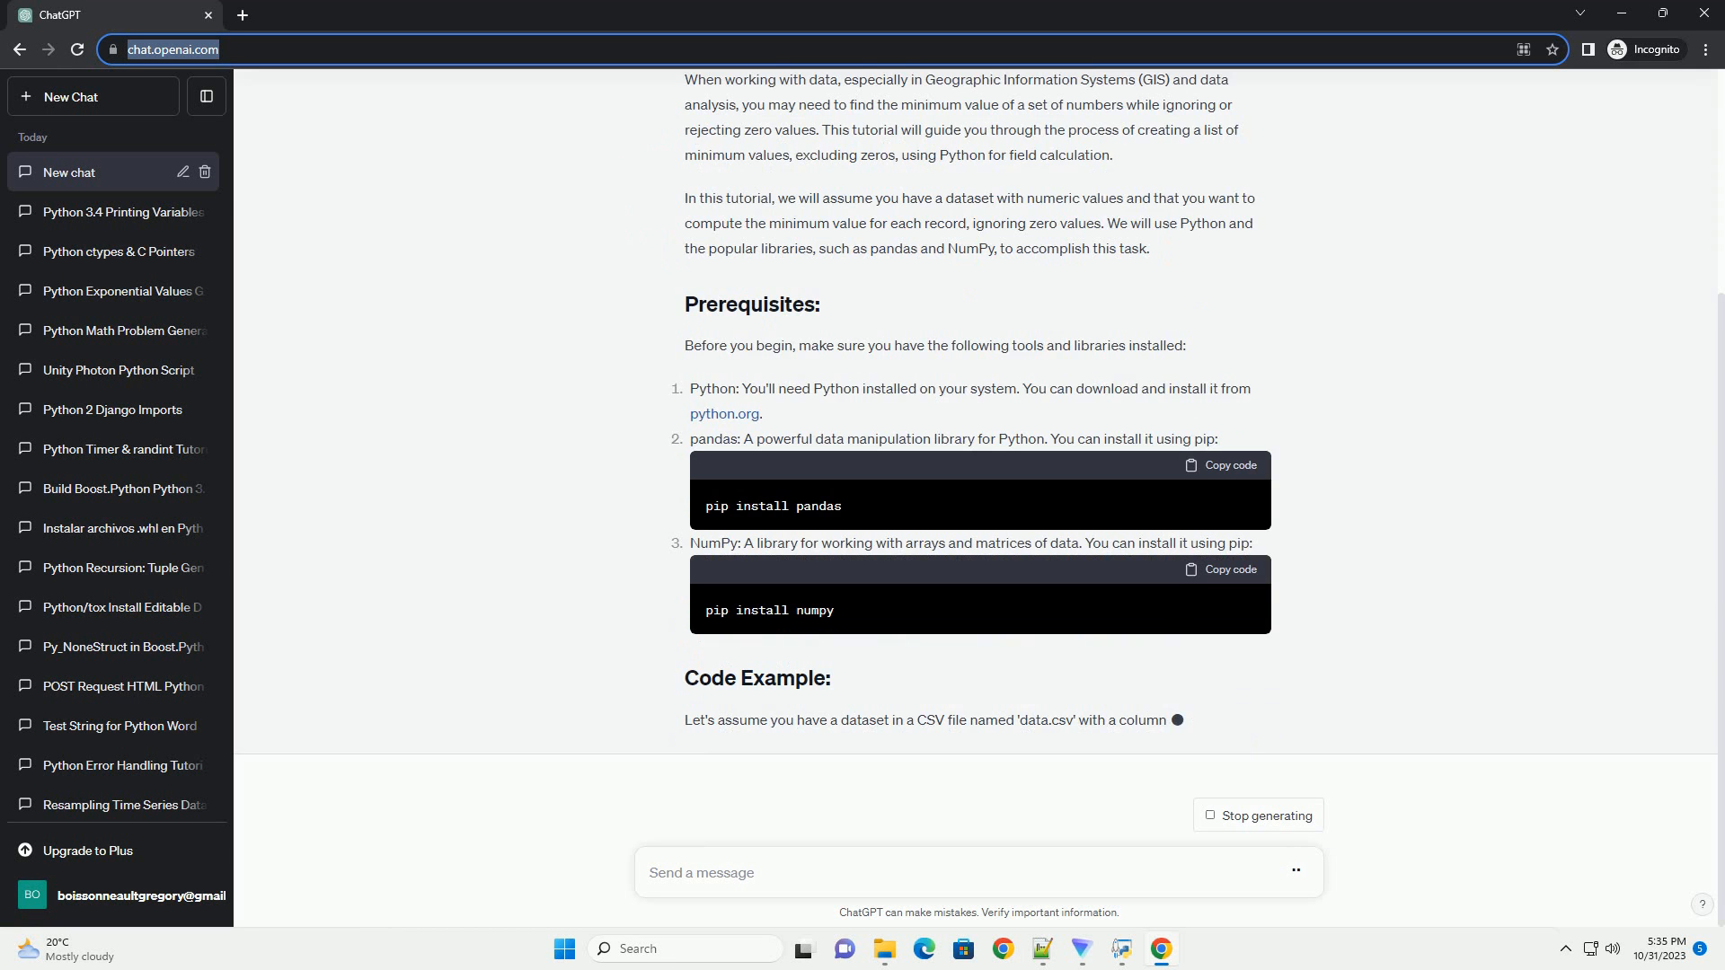
pyautogui.scroll(-3)
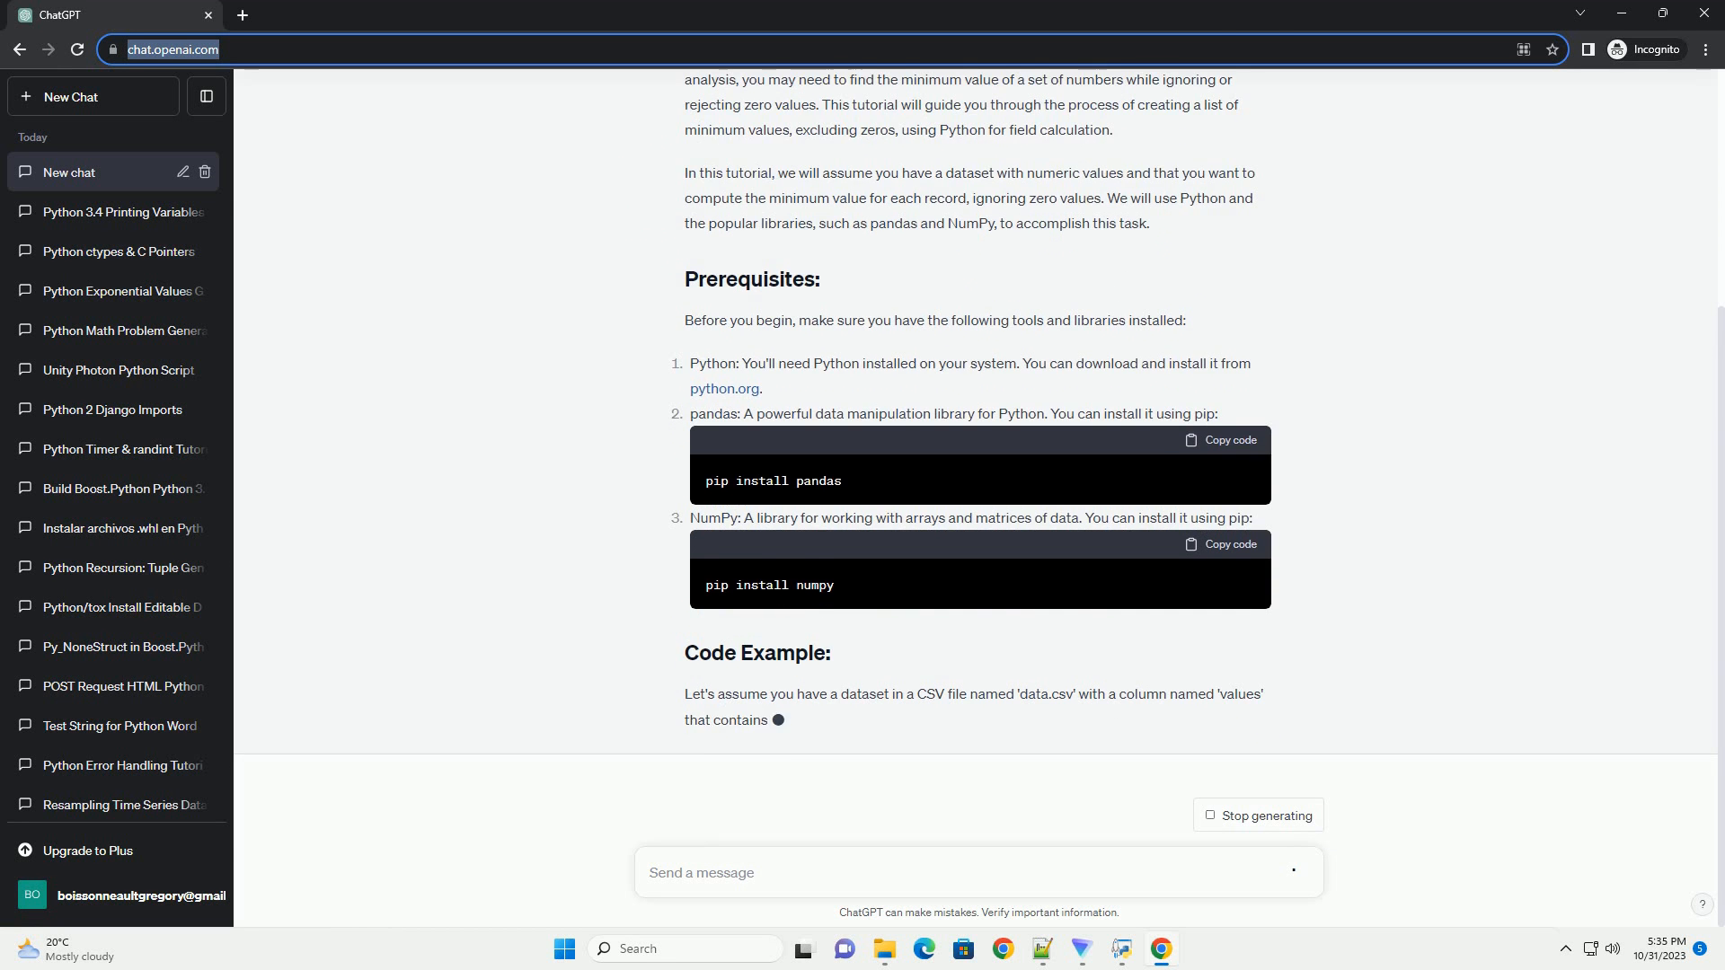
pyautogui.scroll(-3)
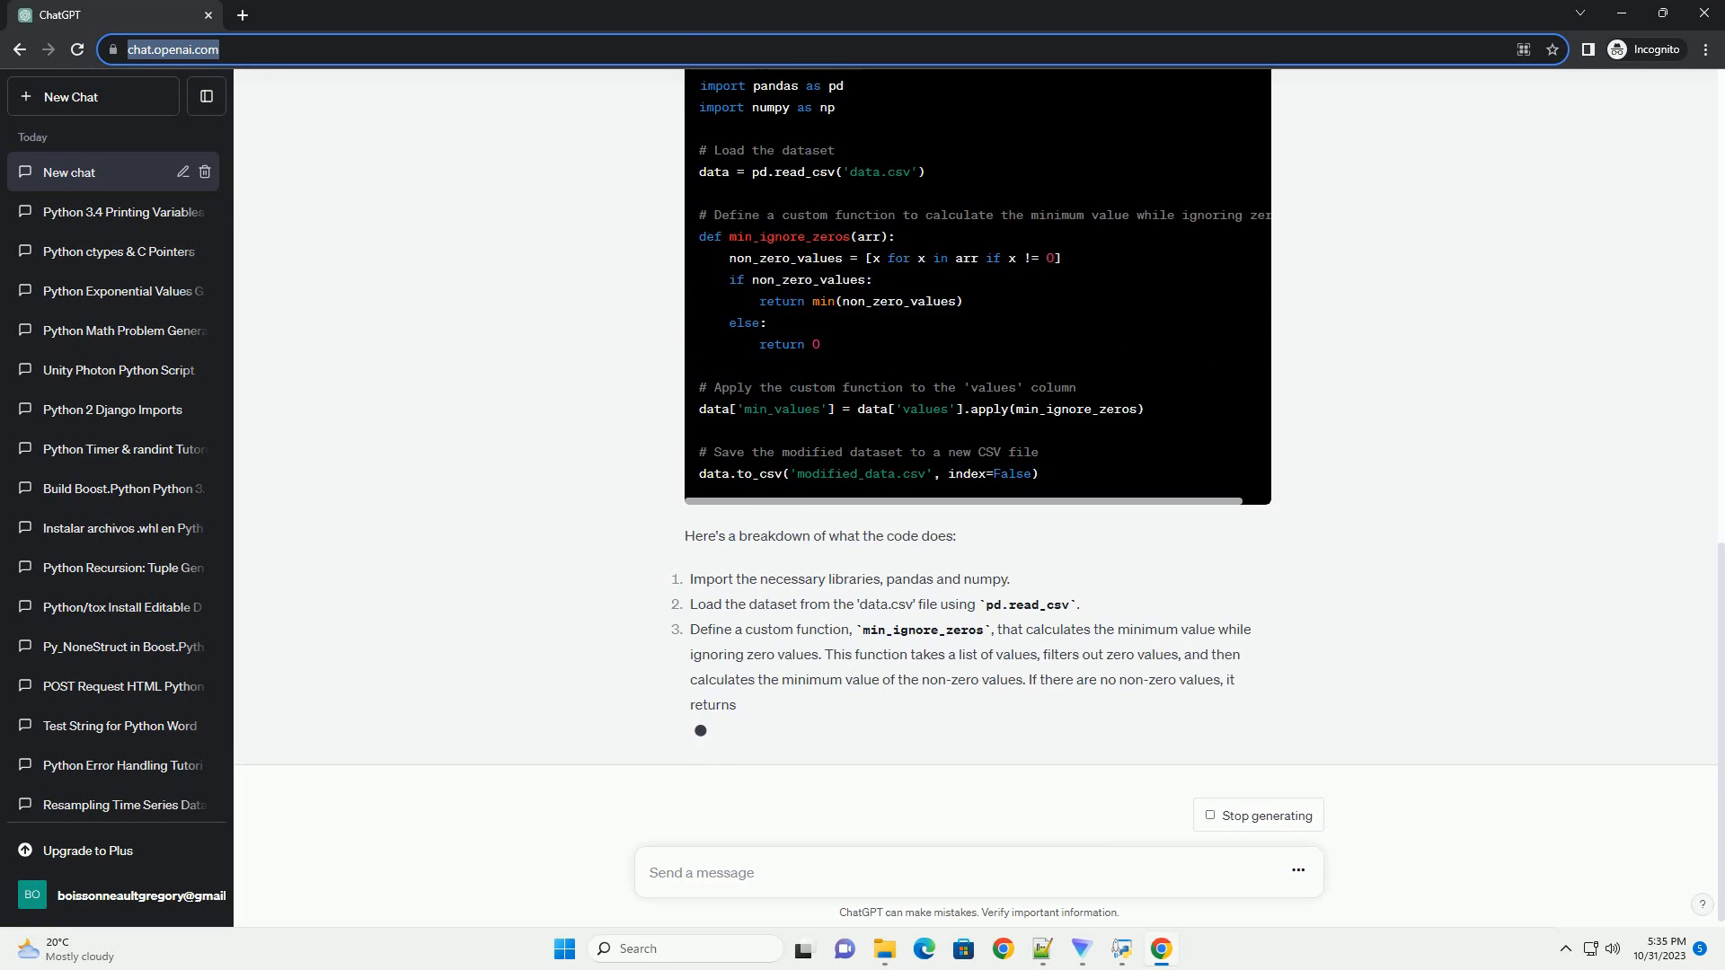
pyautogui.scroll(-3)
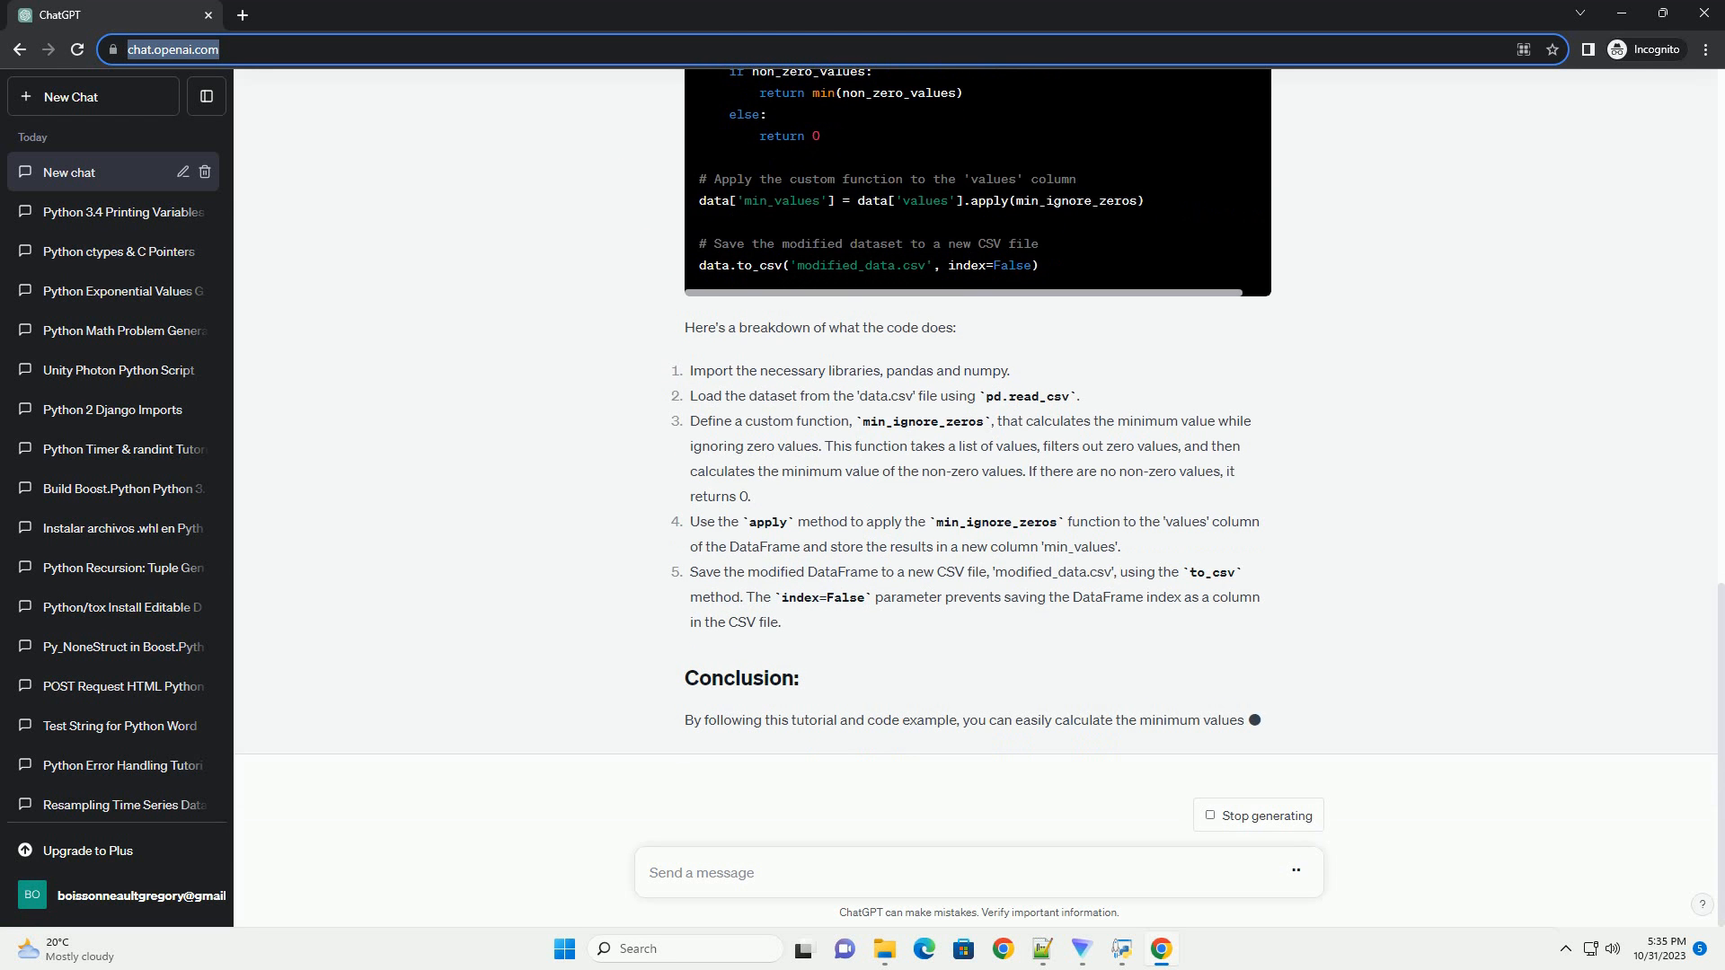